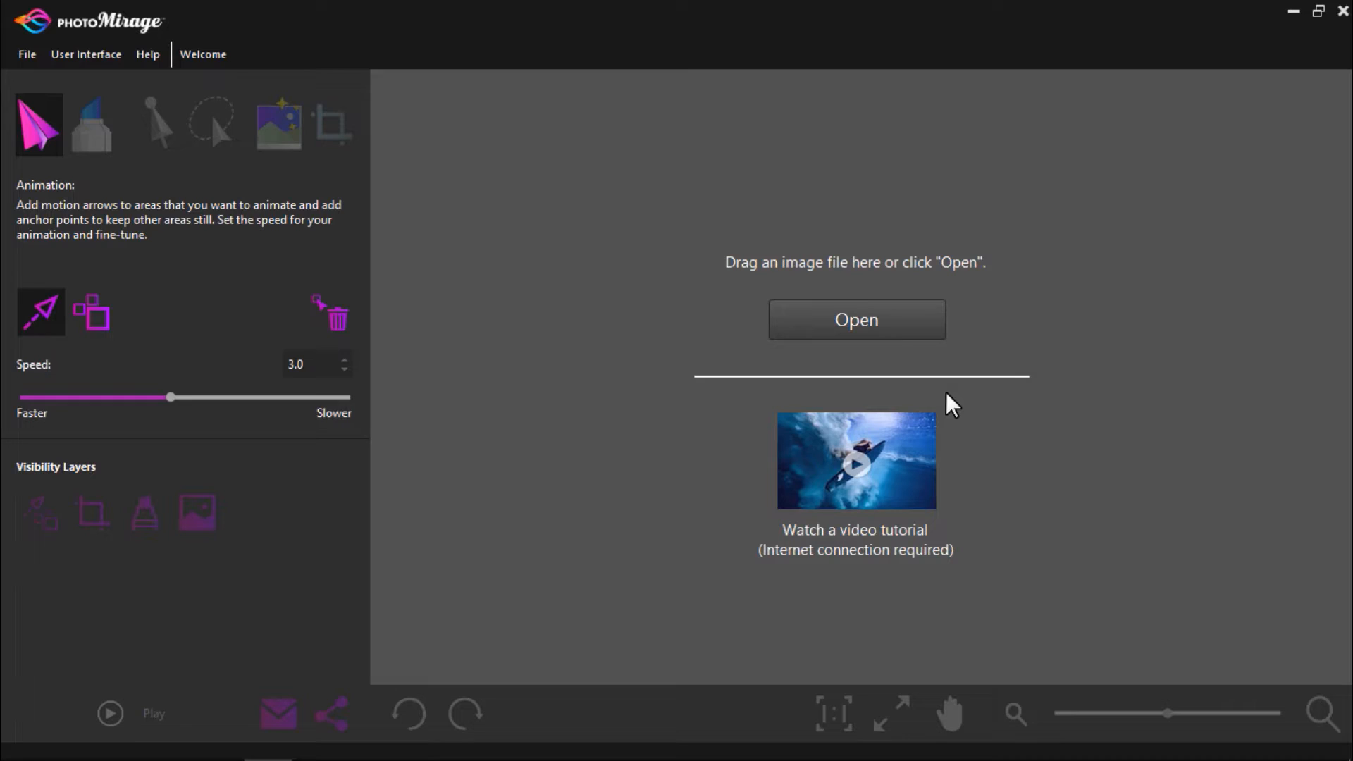
# - Bring up the open-file browser on the Demo Media folder from the welcome screen
pyautogui.click(856, 320)
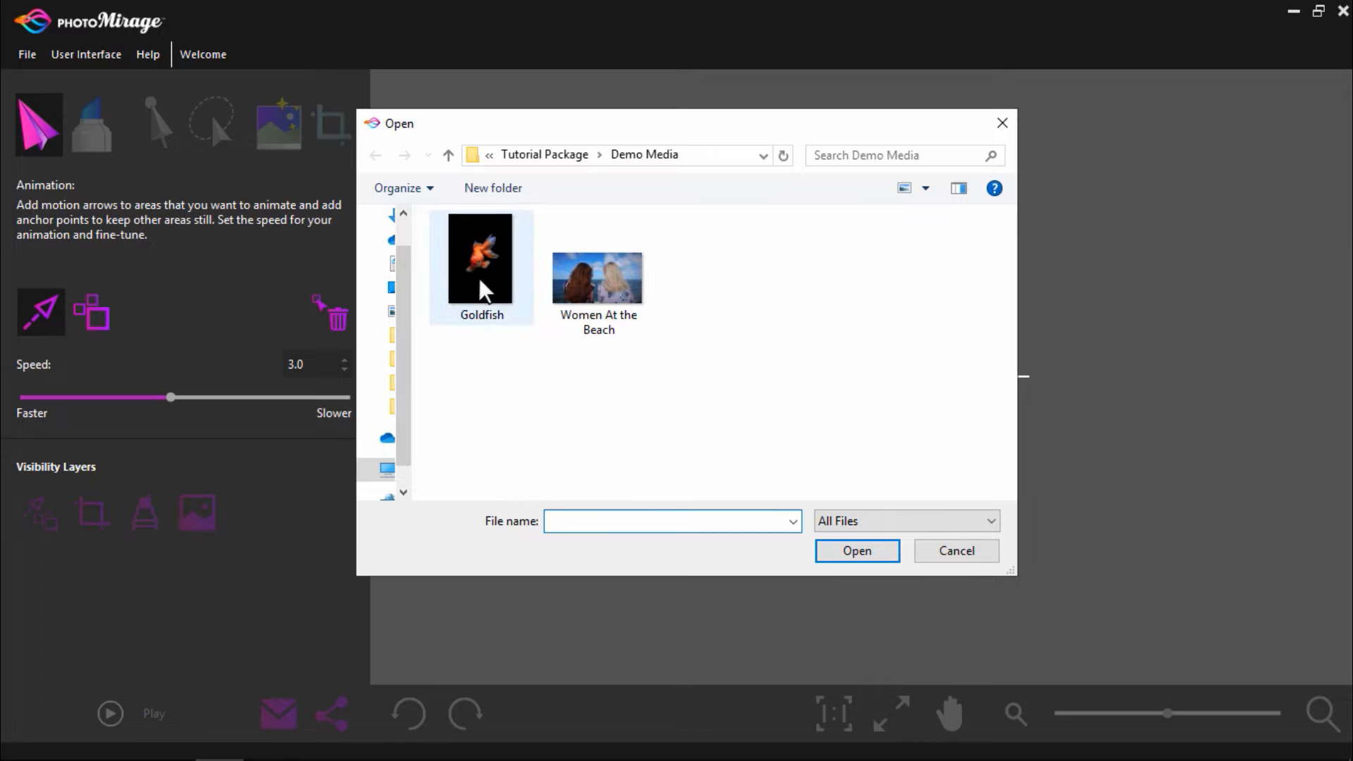
# - Load the Goldfish demo photo into the editor
pyautogui.doubleClick(480, 260)
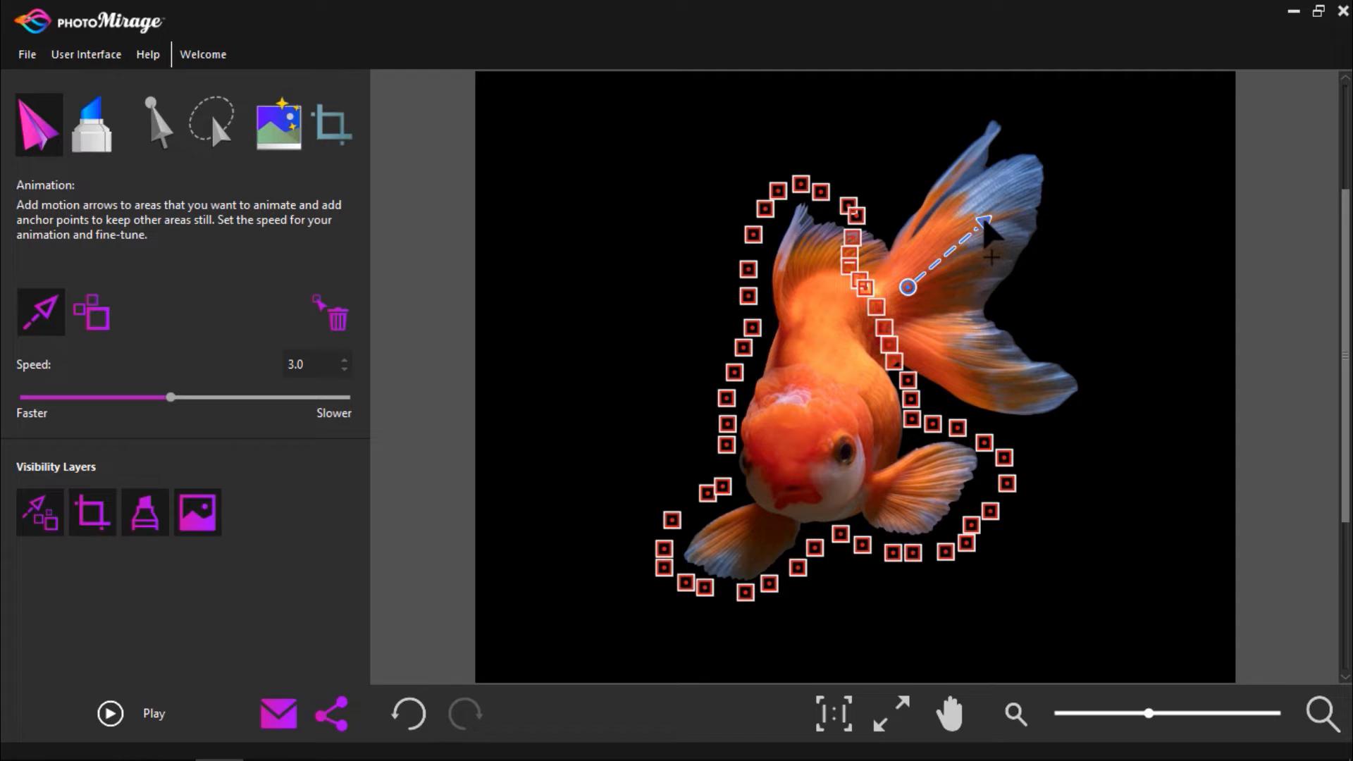
pyautogui.click(110, 713)
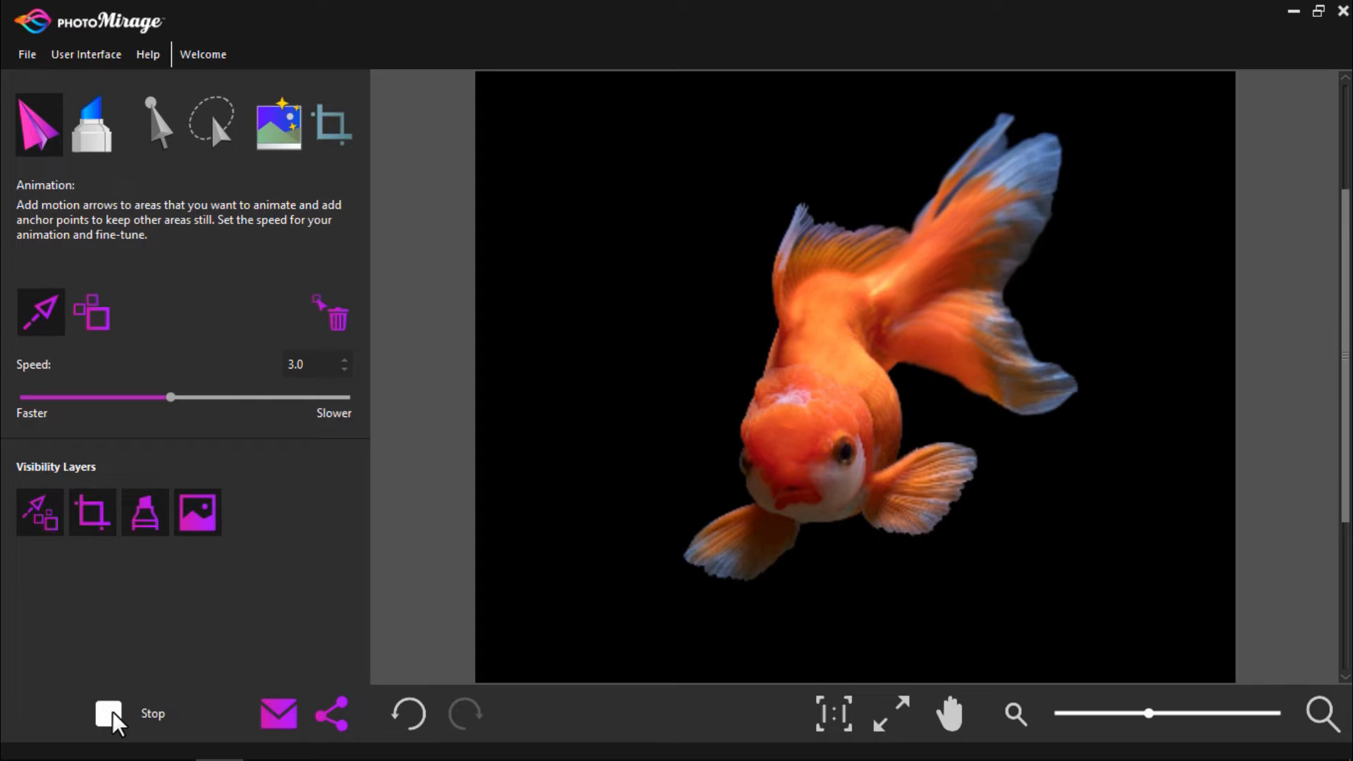
pyautogui.click(110, 713)
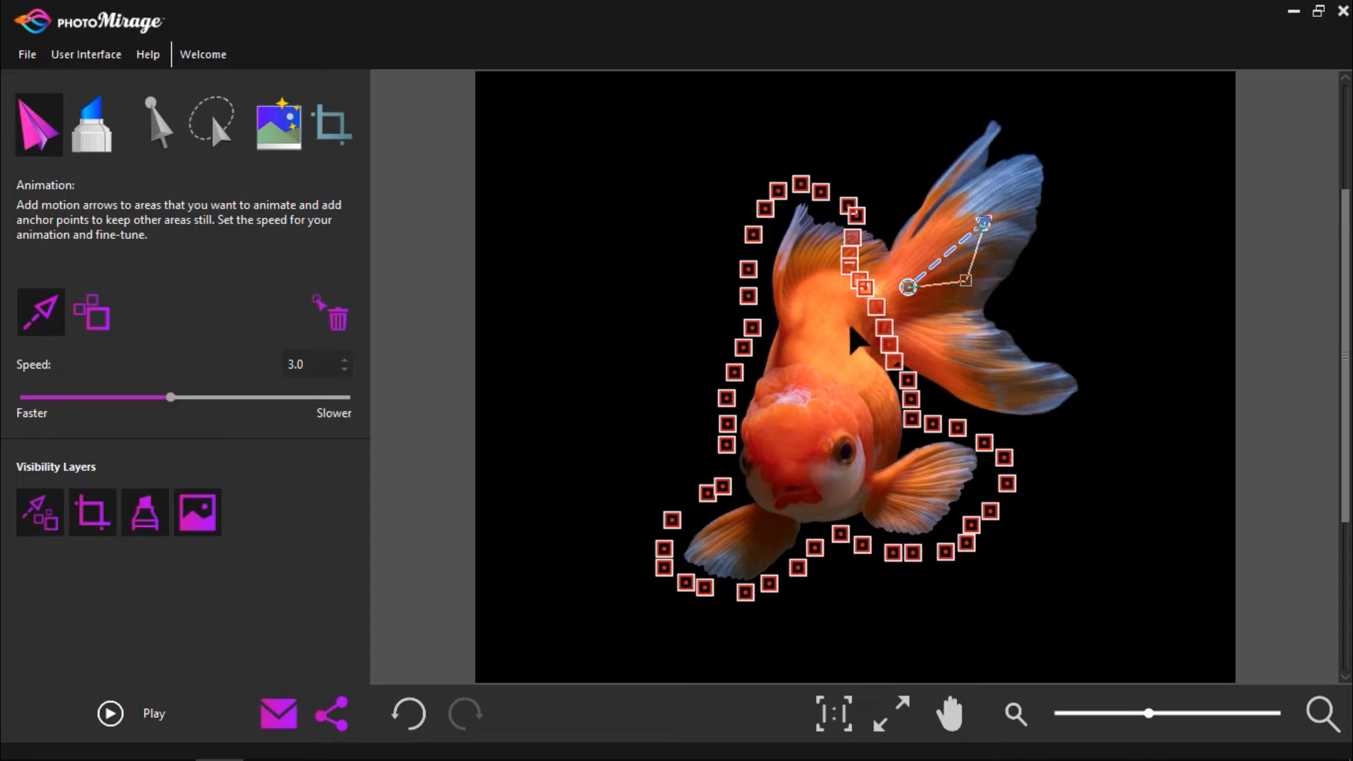
# - Preview the goldfish tail motion once more, then stop the playback
pyautogui.click(110, 714)
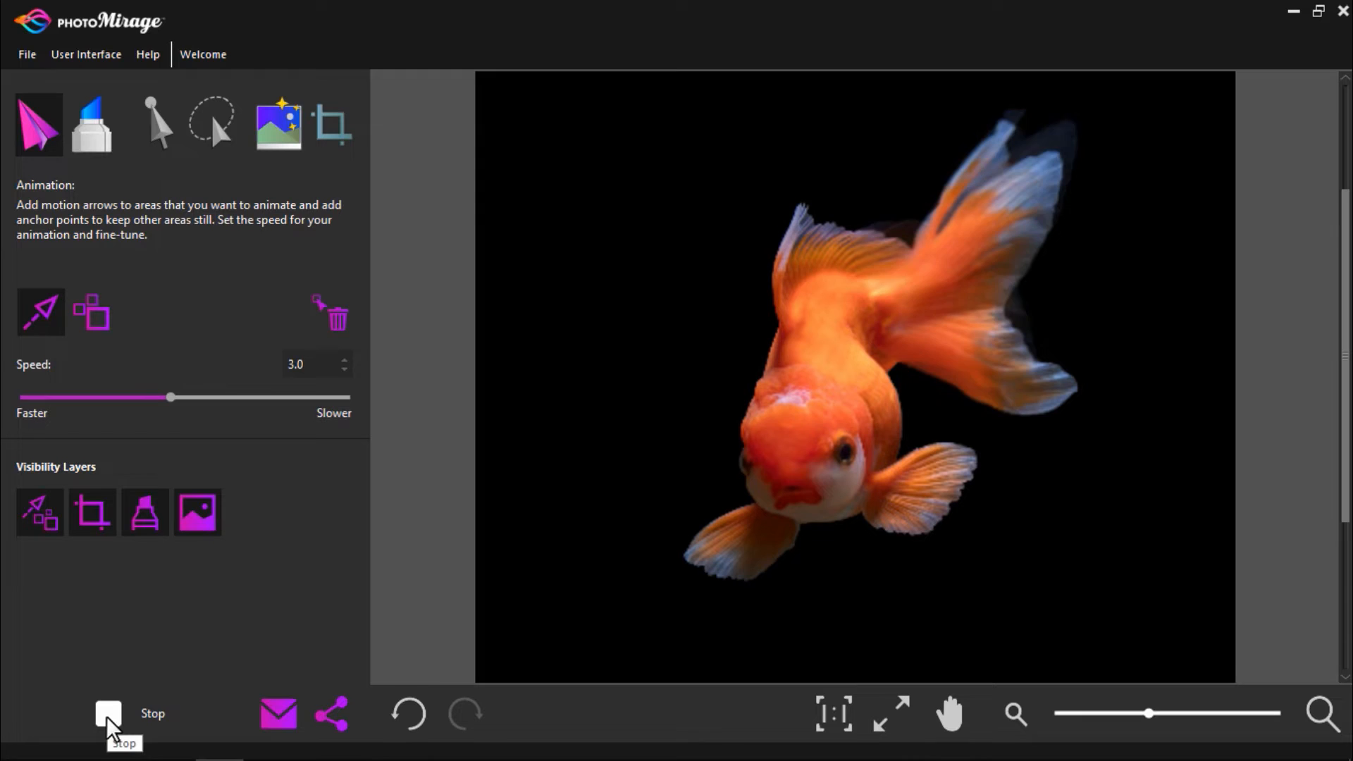
pyautogui.click(109, 713)
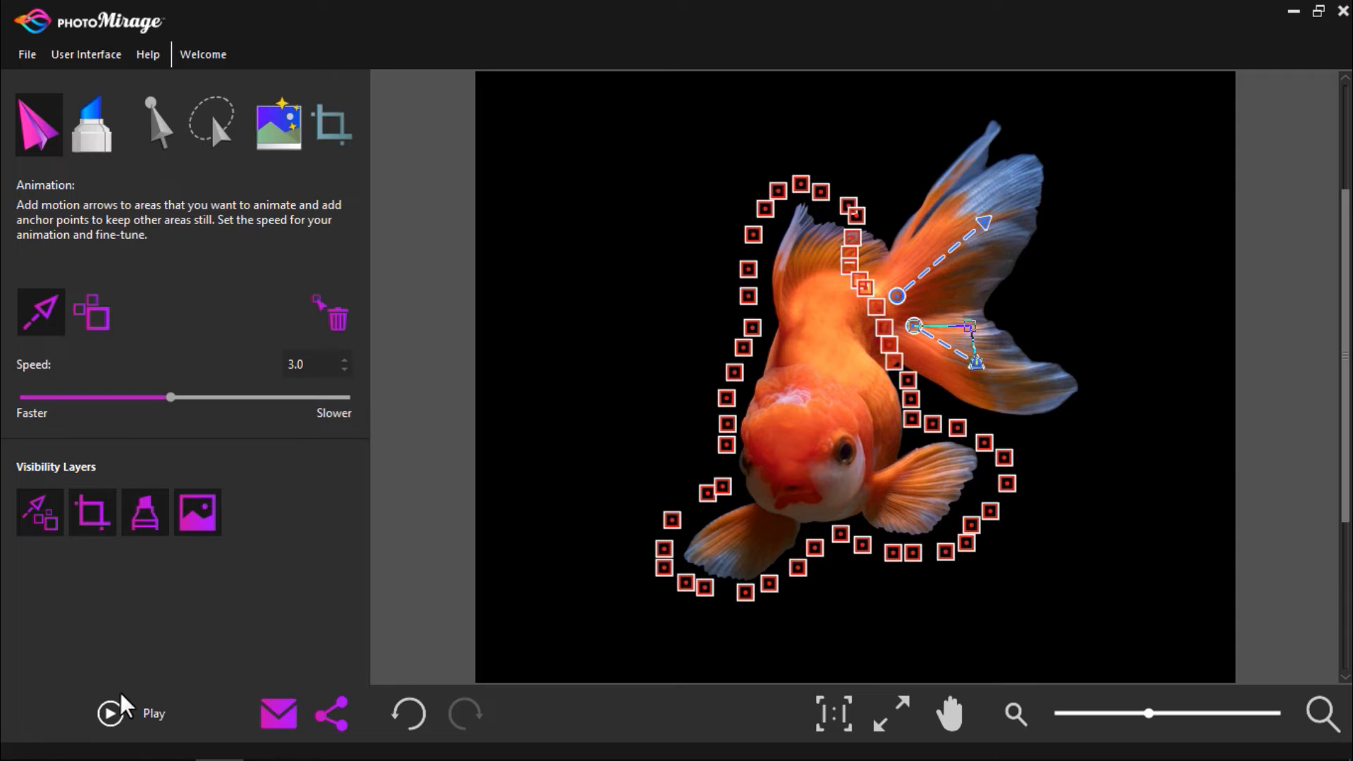
pyautogui.click(110, 713)
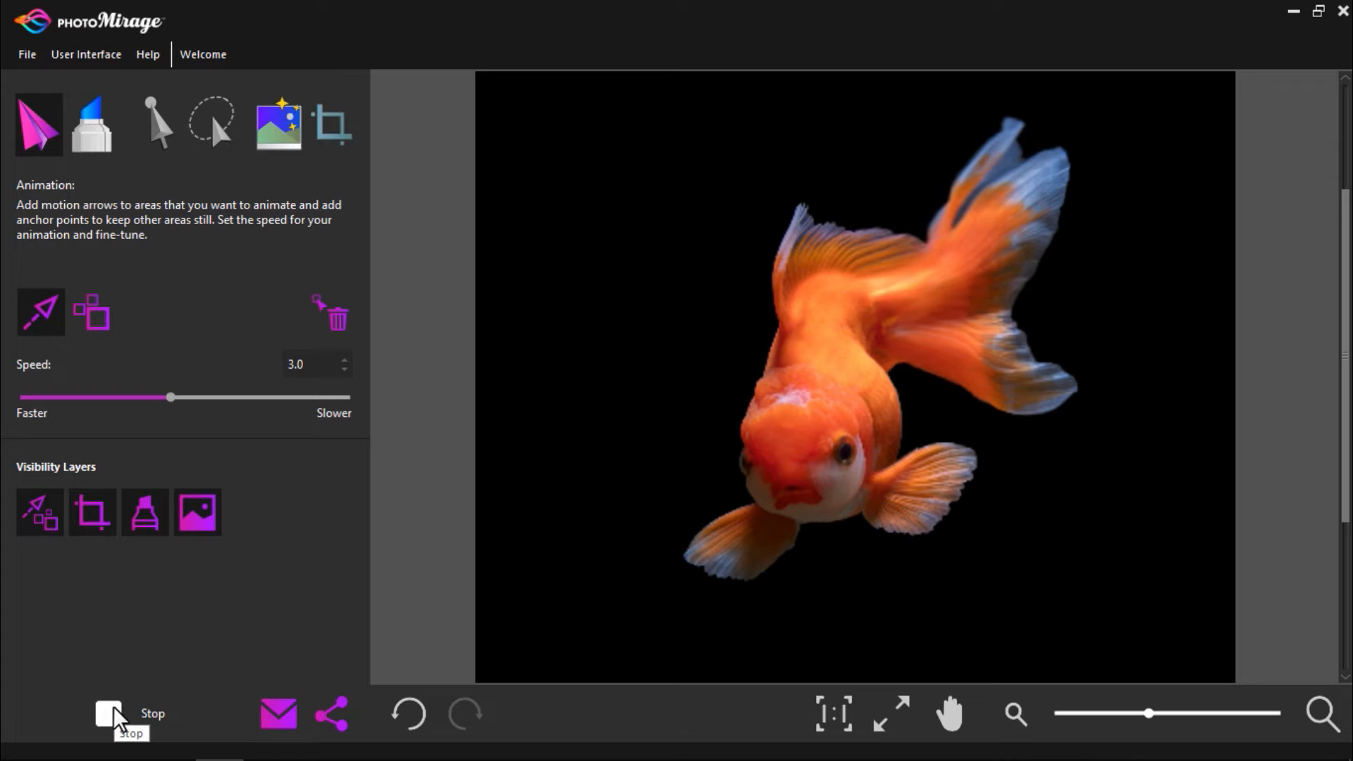
pyautogui.click(108, 717)
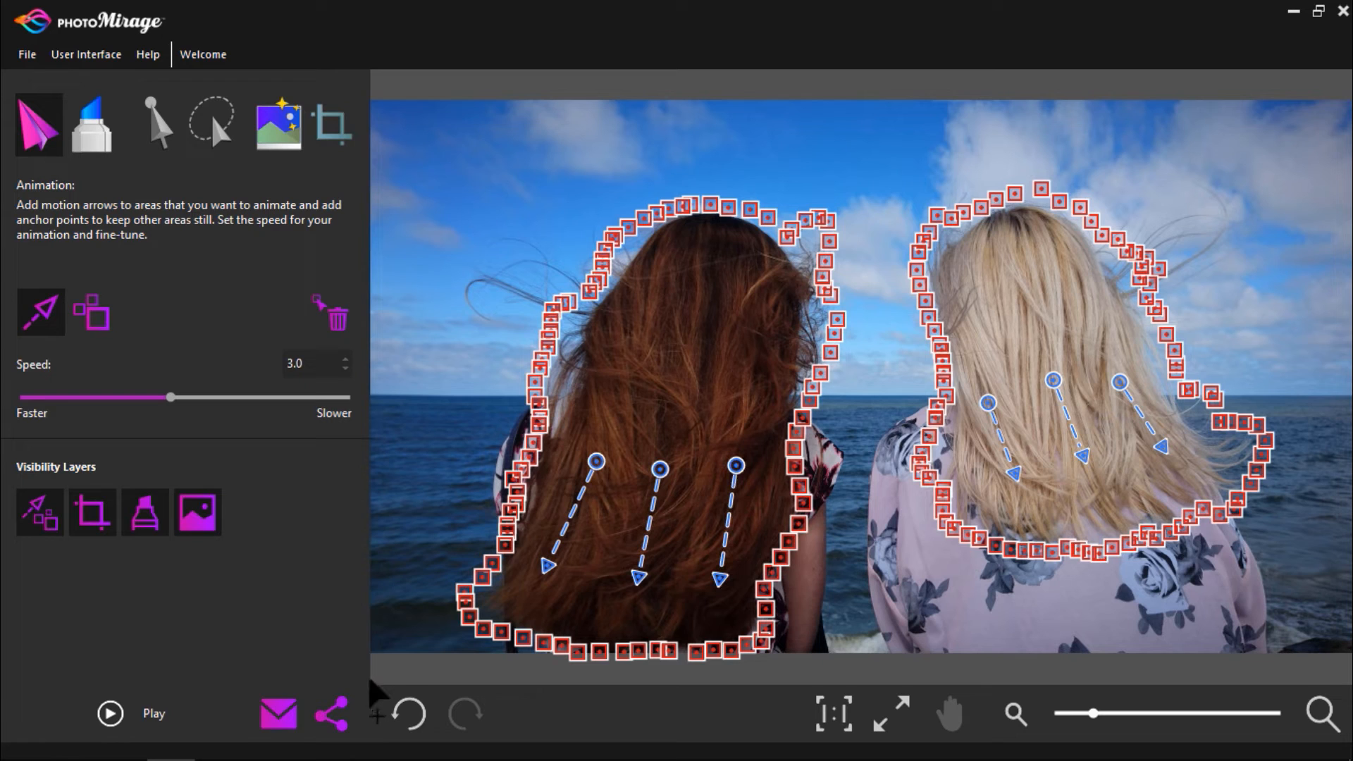
# - Play the Women At the Beach animation to preview the blowing hair
pyautogui.click(110, 714)
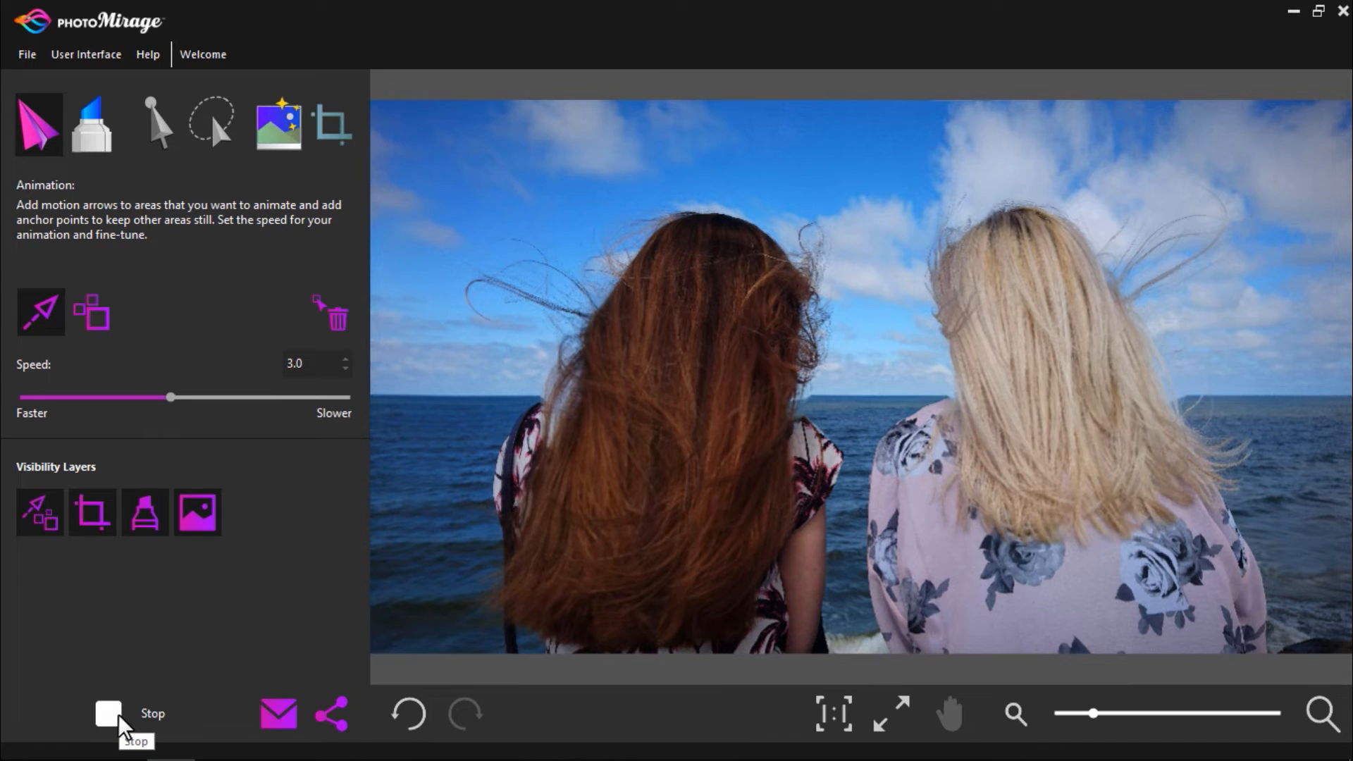
pyautogui.click(108, 713)
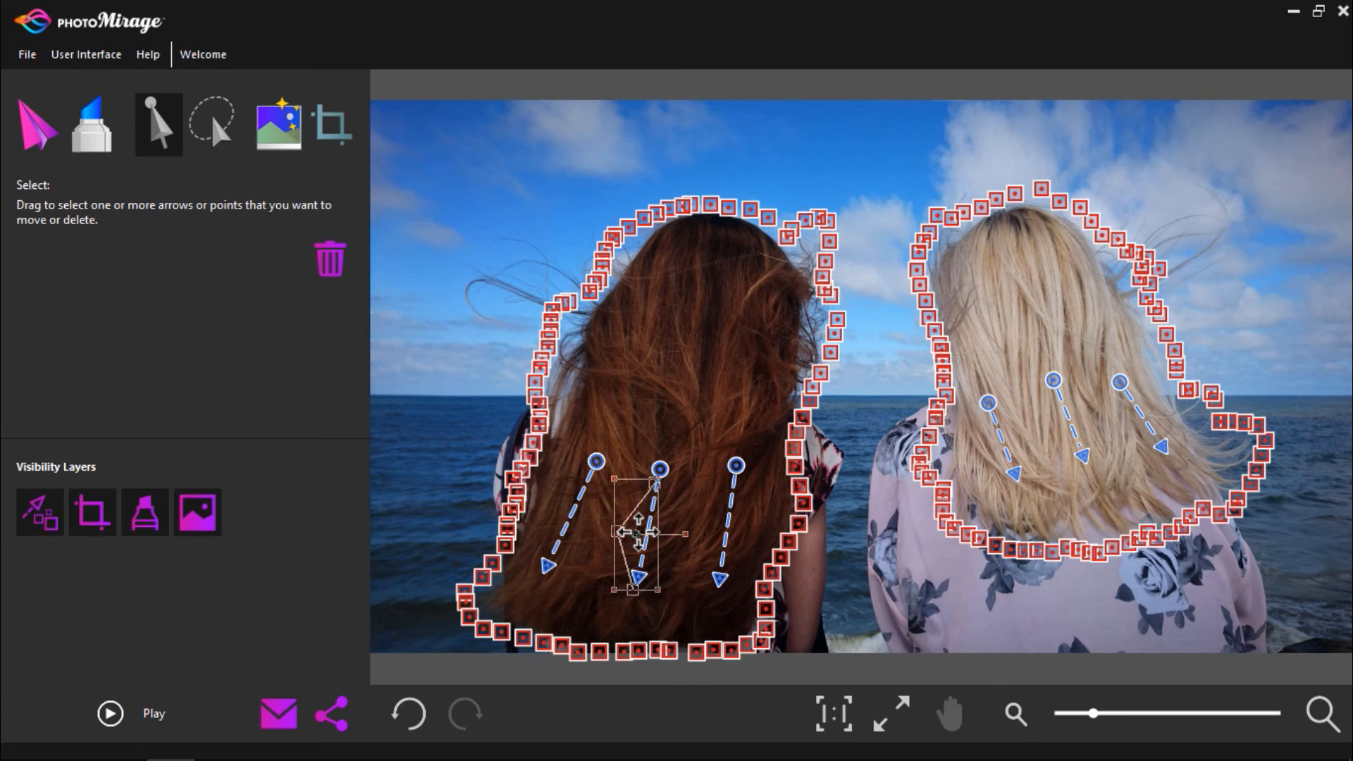
pyautogui.click(39, 124)
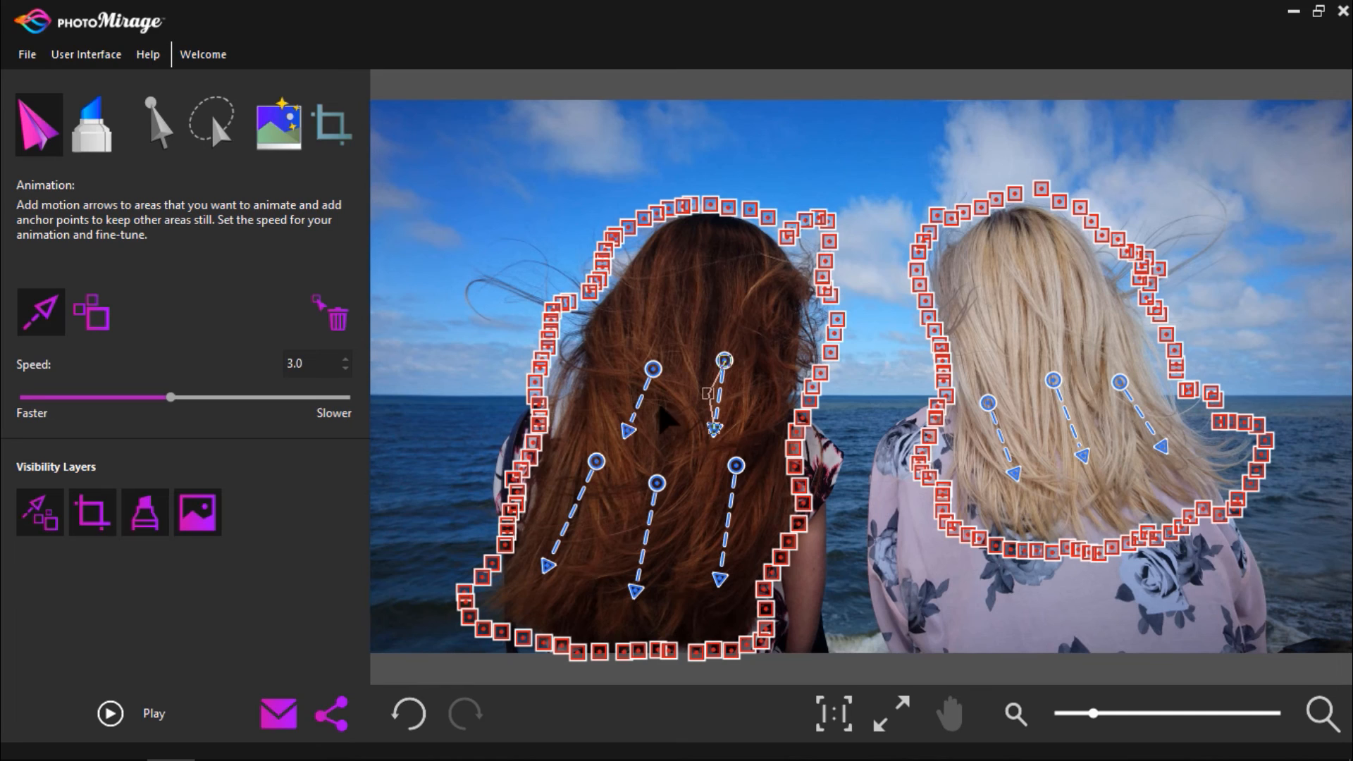
pyautogui.moveTo(186, 415)
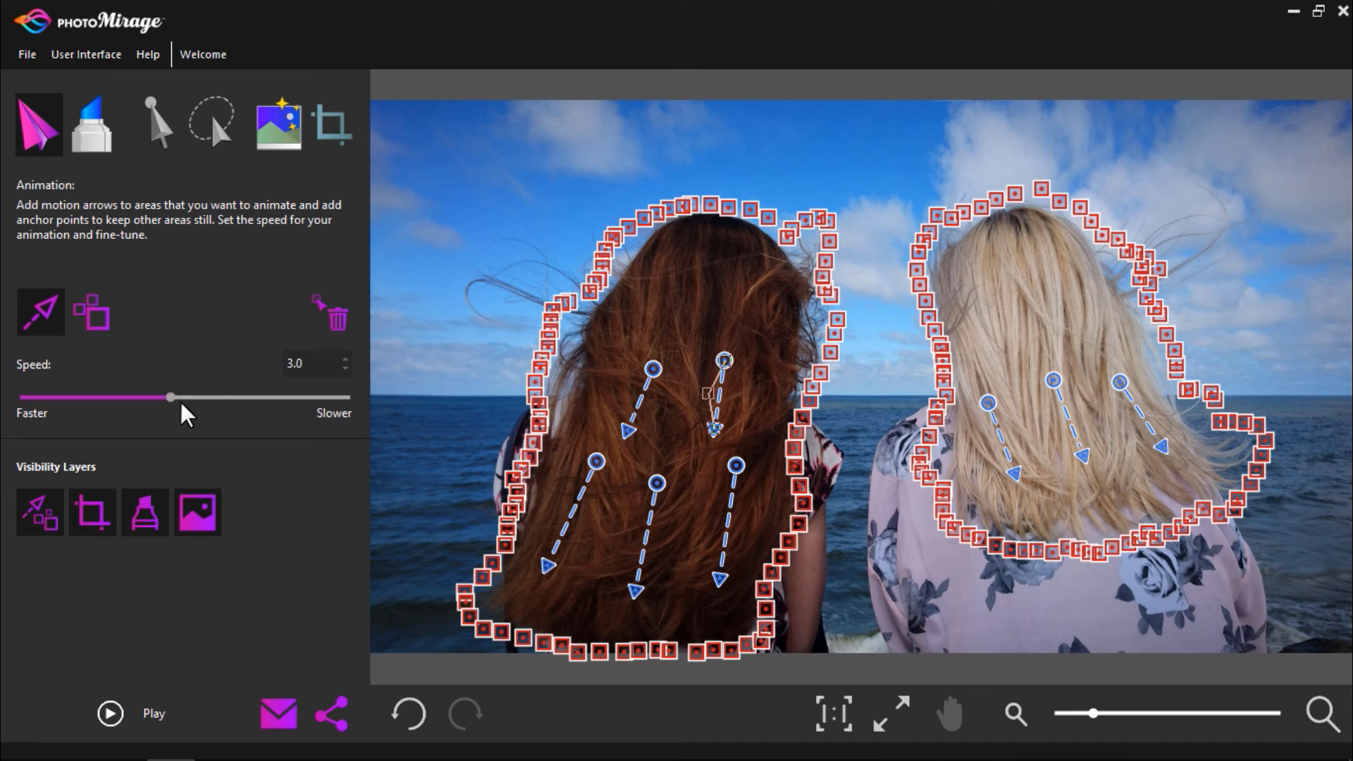
# - Play the beach photo again with the extra red-hair motion arrows applied
pyautogui.click(110, 713)
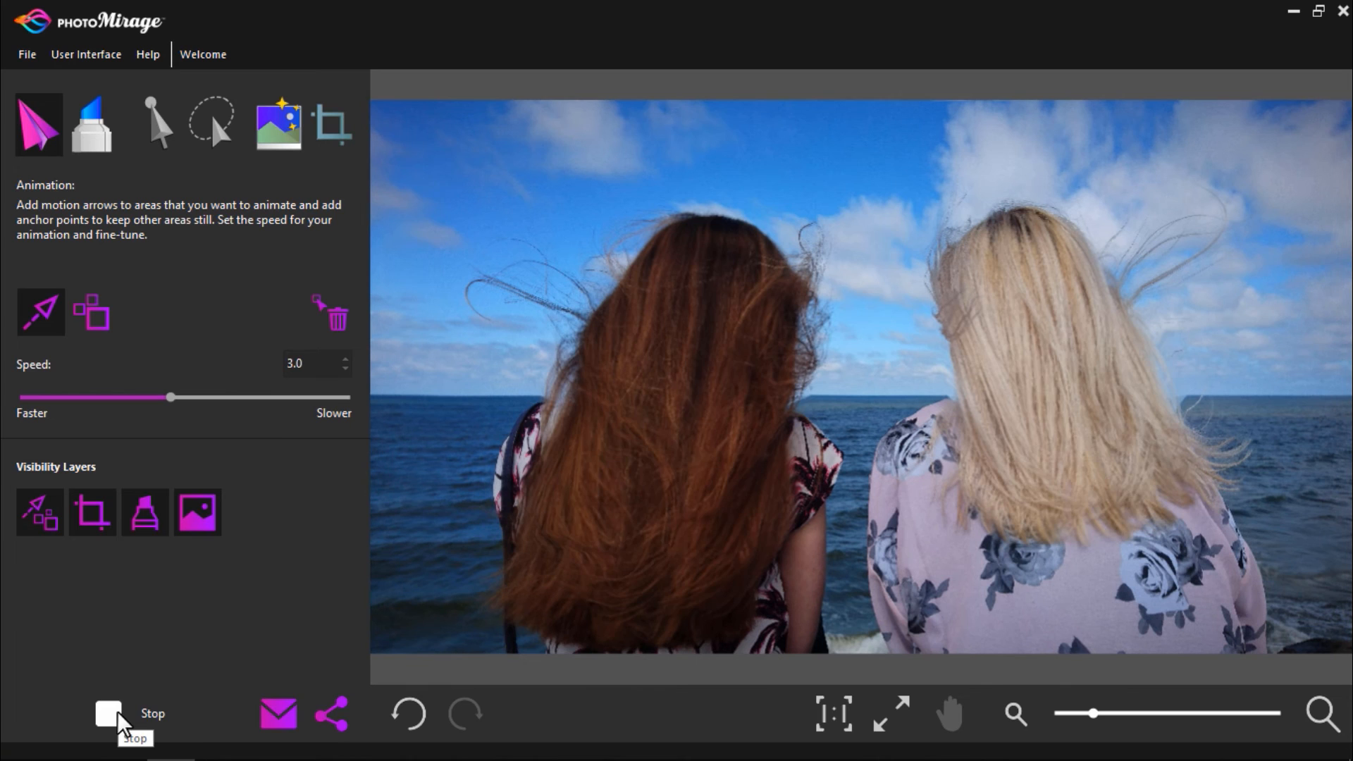